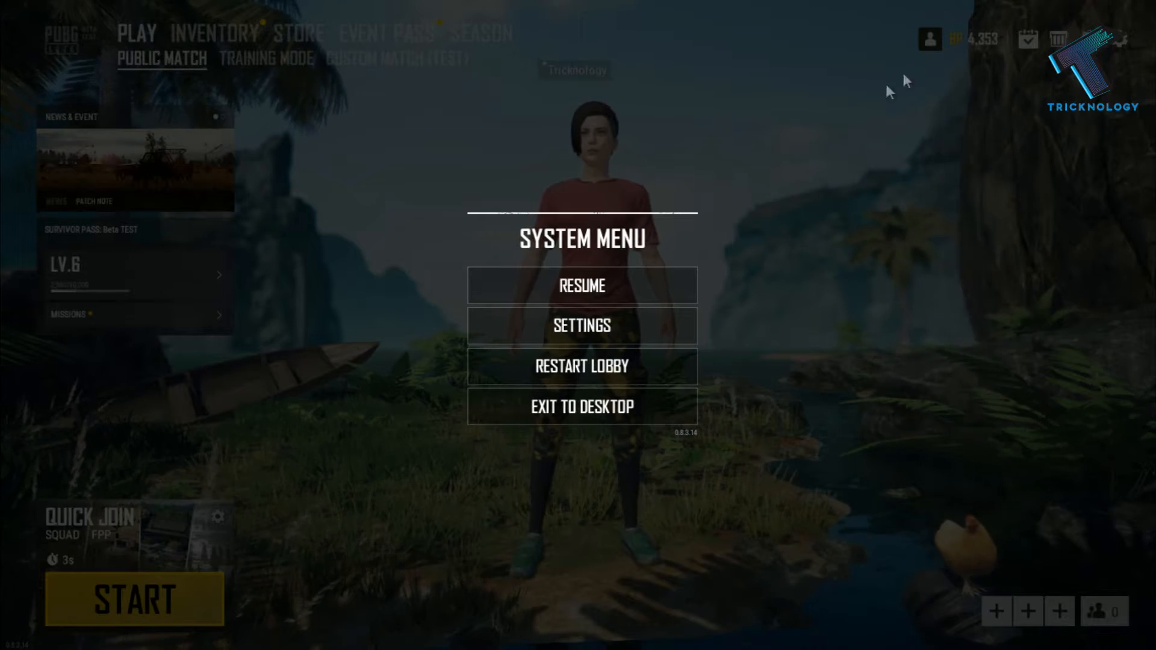
- Open the game settings from the System Menu to reach the Graphics options
{"action": "left_click", "coordinate": [582, 325]}
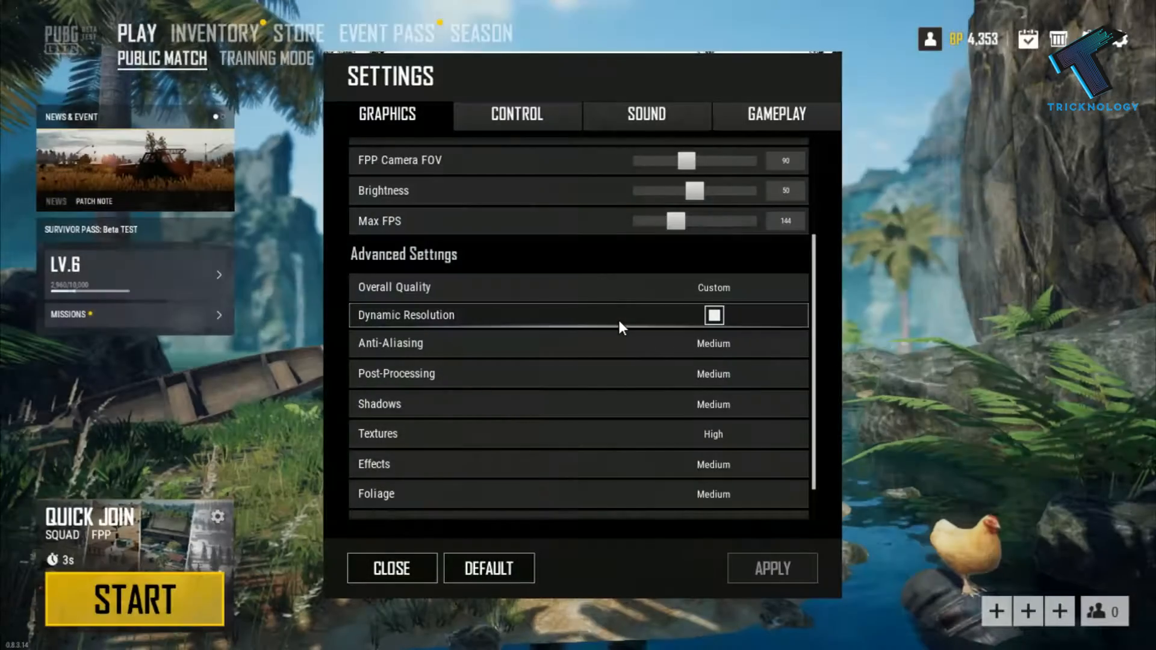
{"action": "mouse_move", "coordinate": [435, 87]}
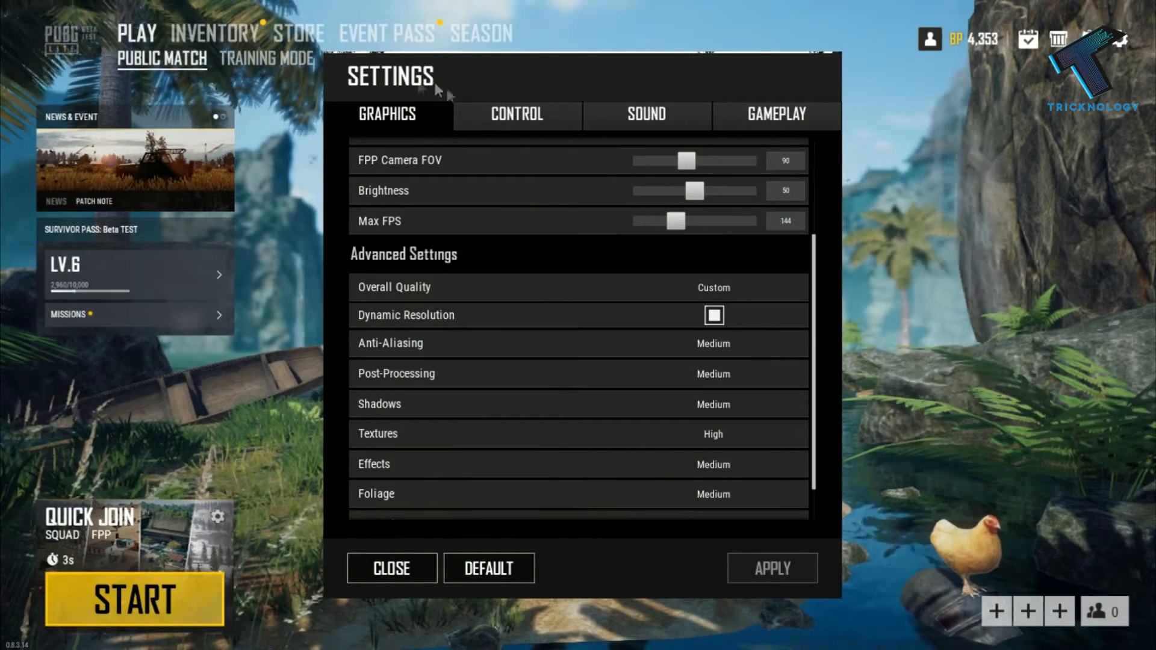
- In Advanced Settings, set Anti-Aliasing and Post-Processing both to Very Low
{"action": "scroll", "scroll_direction": "down", "scroll_amount": 3}
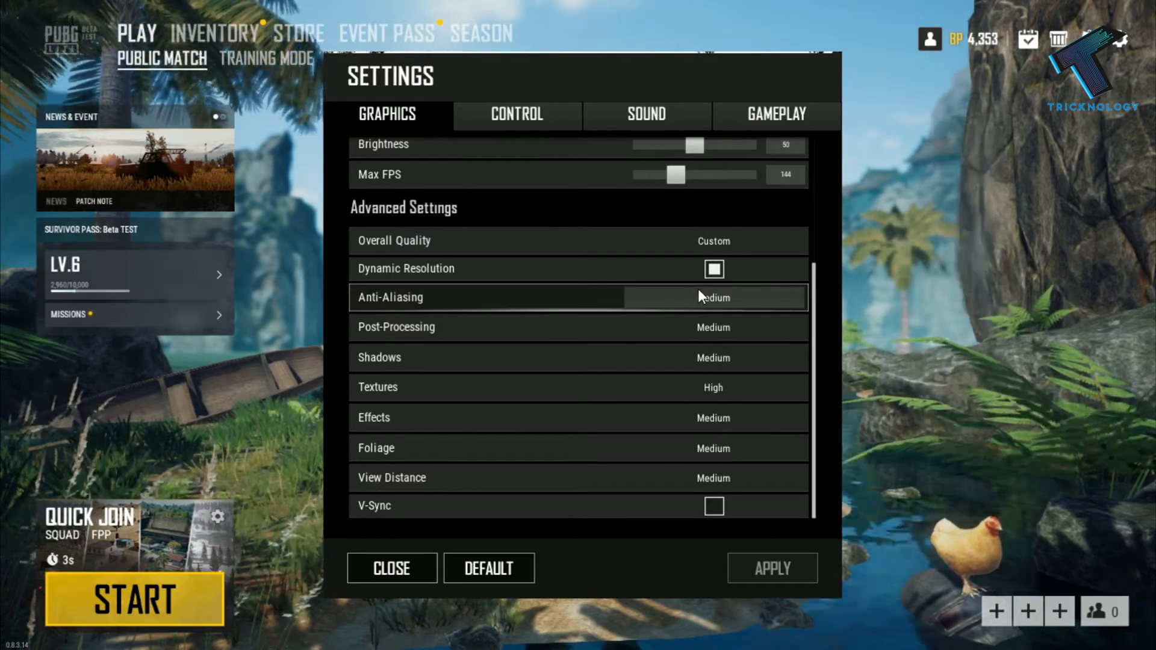
{"action": "left_click", "coordinate": [712, 298]}
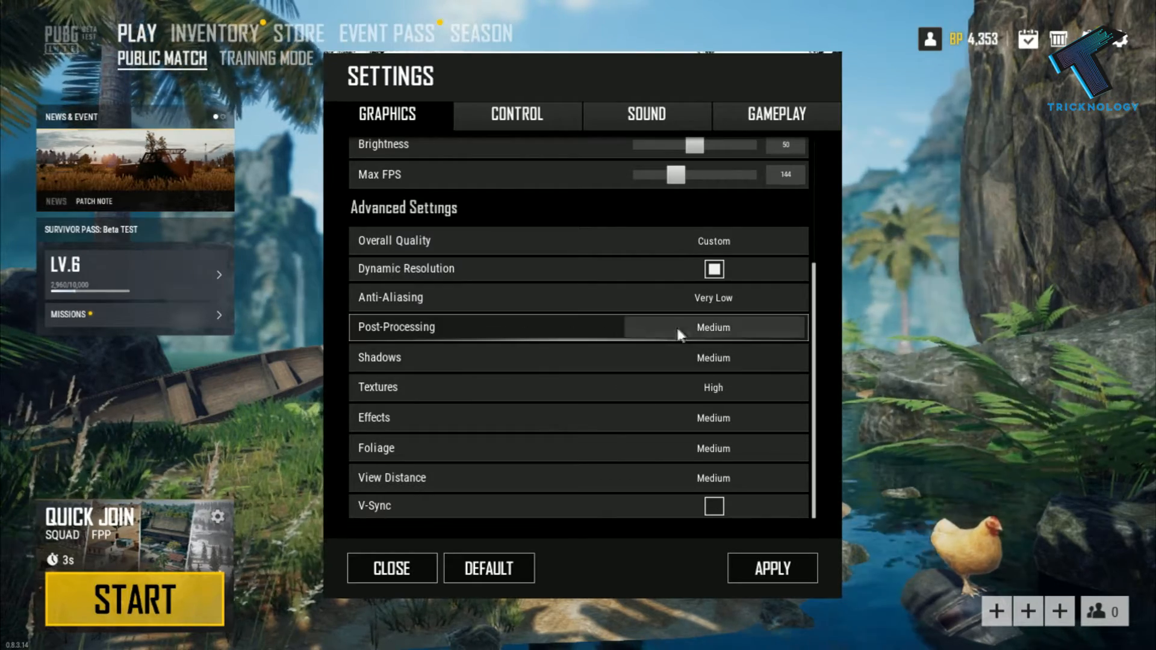
{"action": "left_click", "coordinate": [711, 328]}
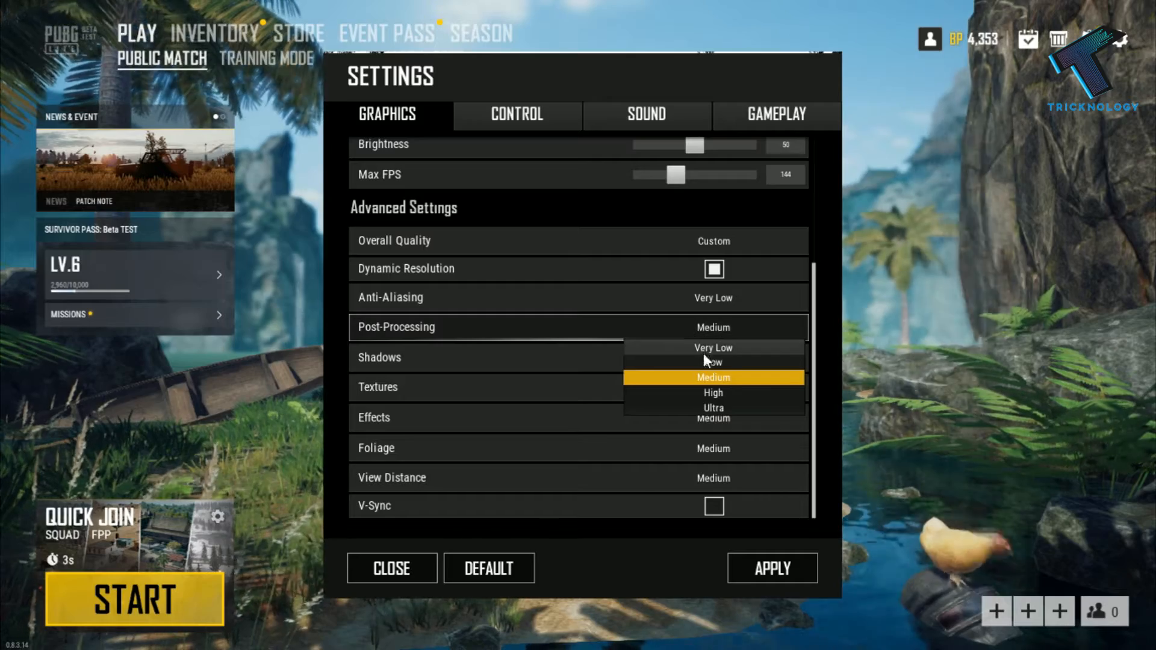
{"action": "left_click", "coordinate": [711, 362]}
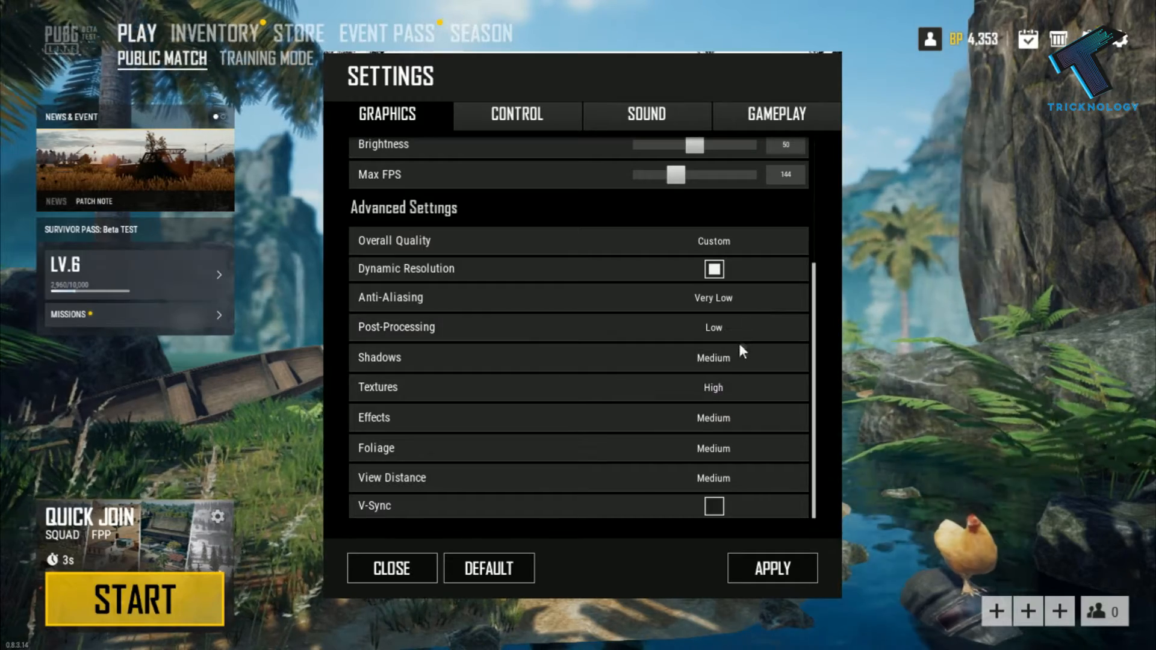
{"action": "left_click", "coordinate": [711, 327]}
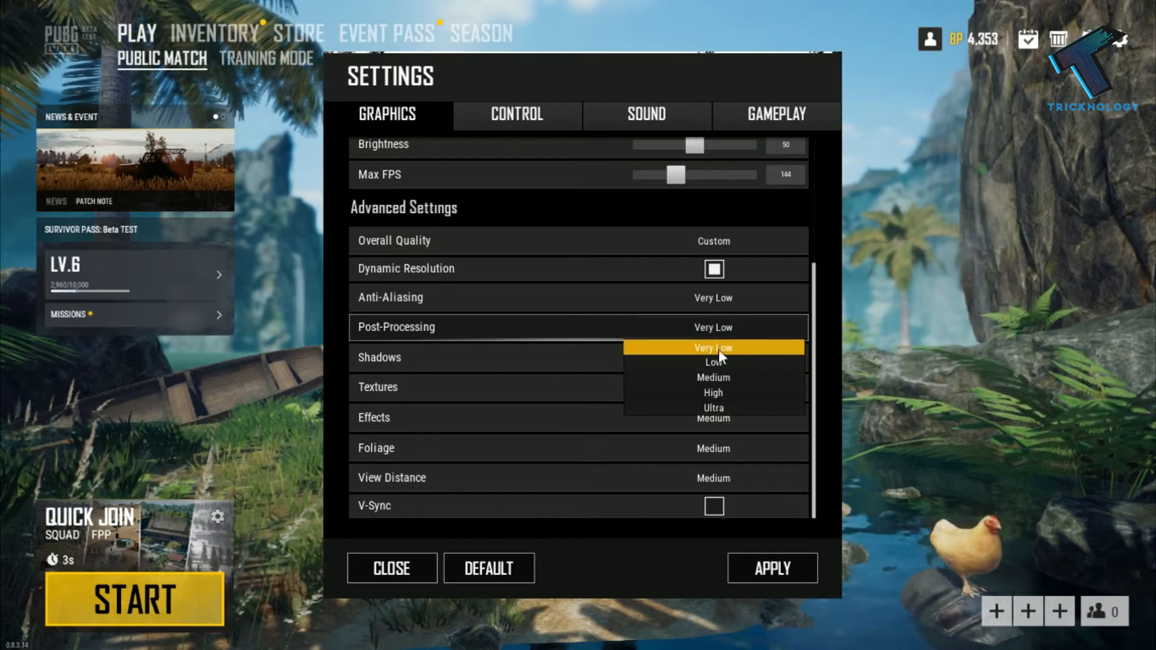
{"action": "left_click", "coordinate": [712, 348]}
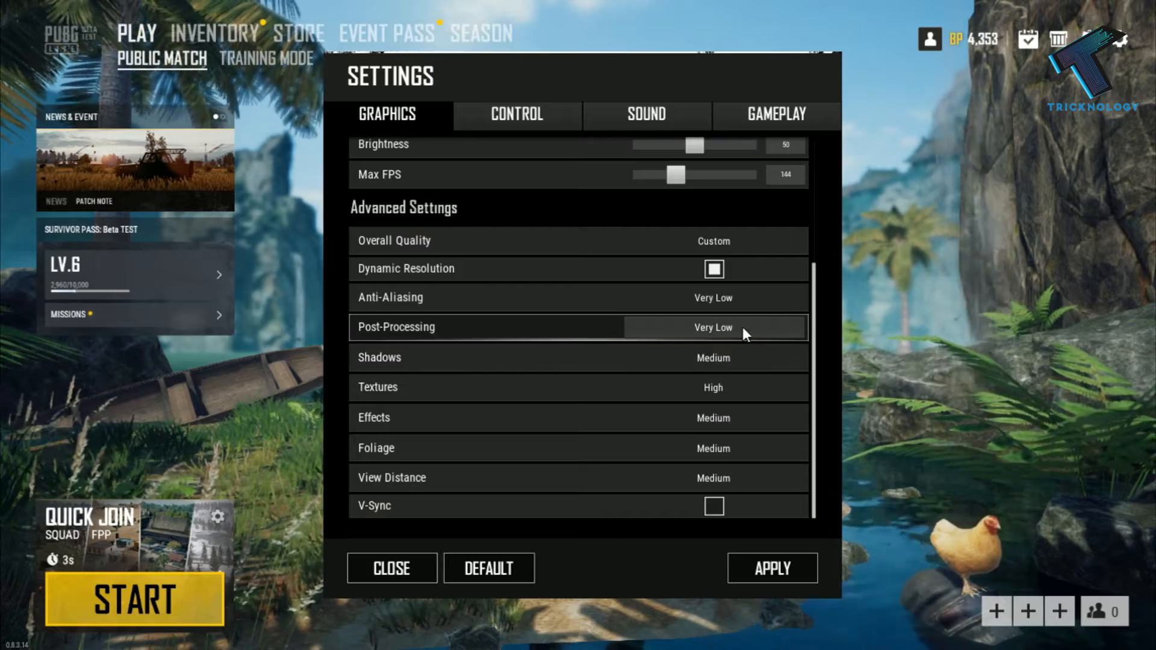
{"action": "mouse_move", "coordinate": [533, 360]}
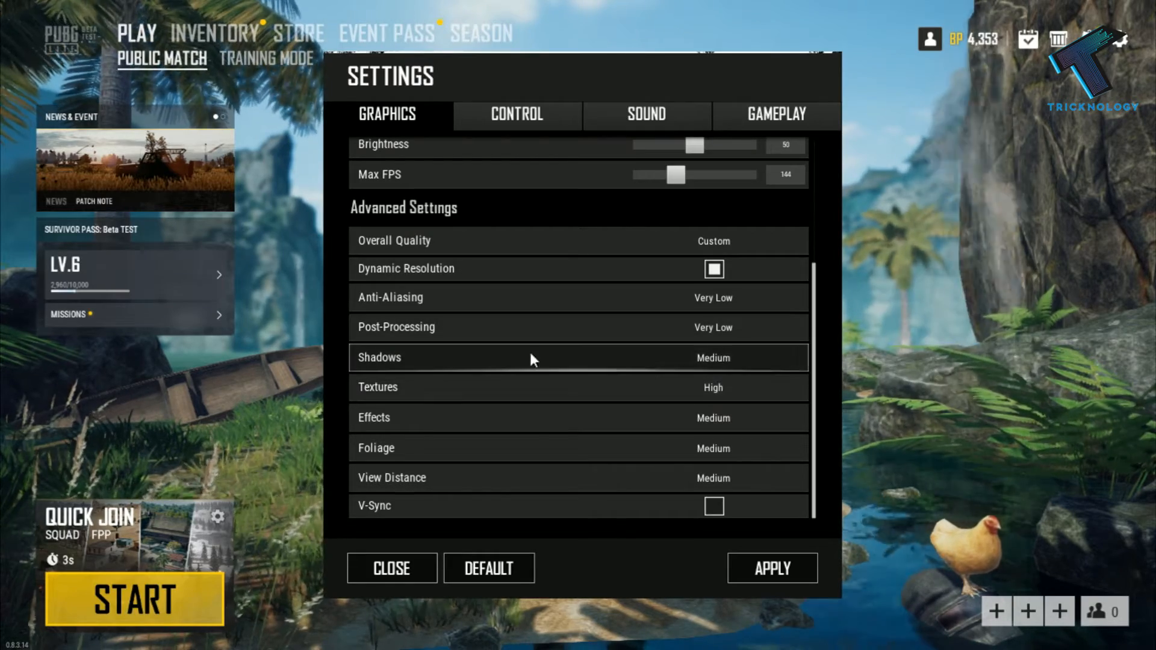
- Set Shadows and Effects to Very Low and Textures to Medium
{"action": "left_click", "coordinate": [711, 358]}
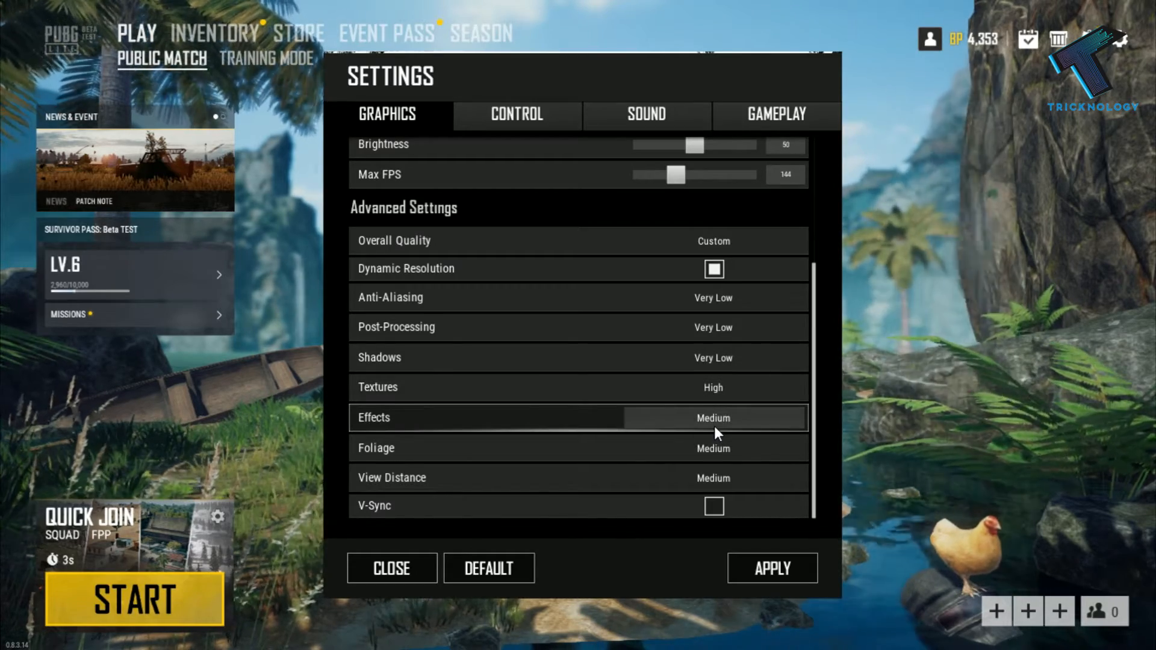
{"action": "left_click", "coordinate": [711, 418]}
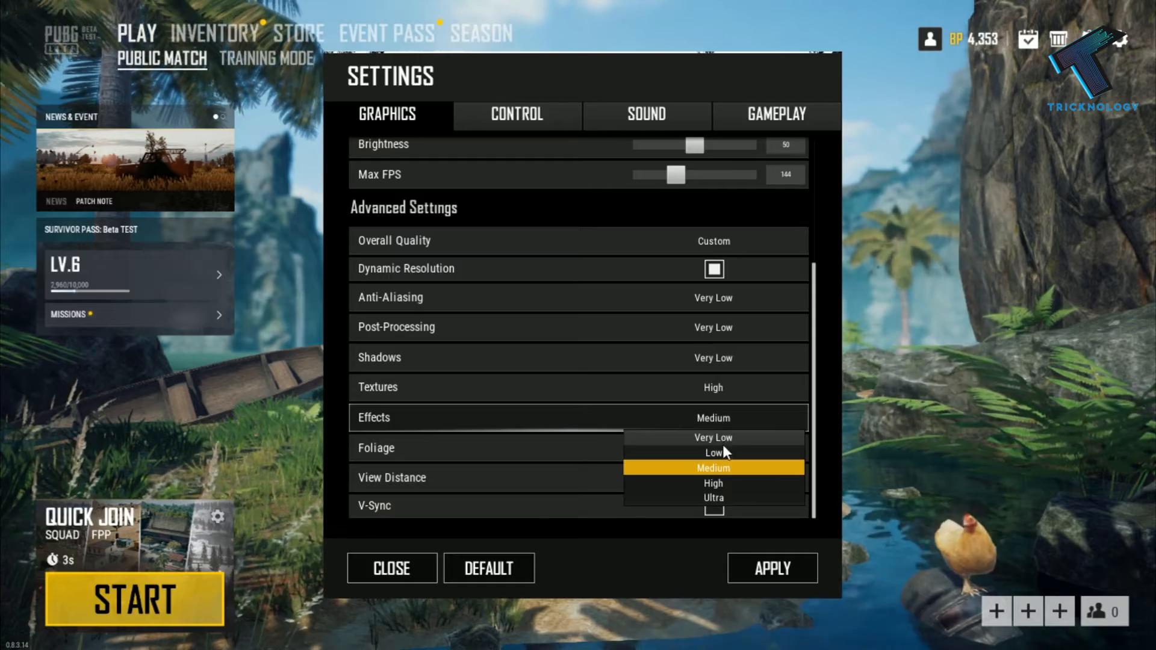
{"action": "left_click", "coordinate": [711, 437]}
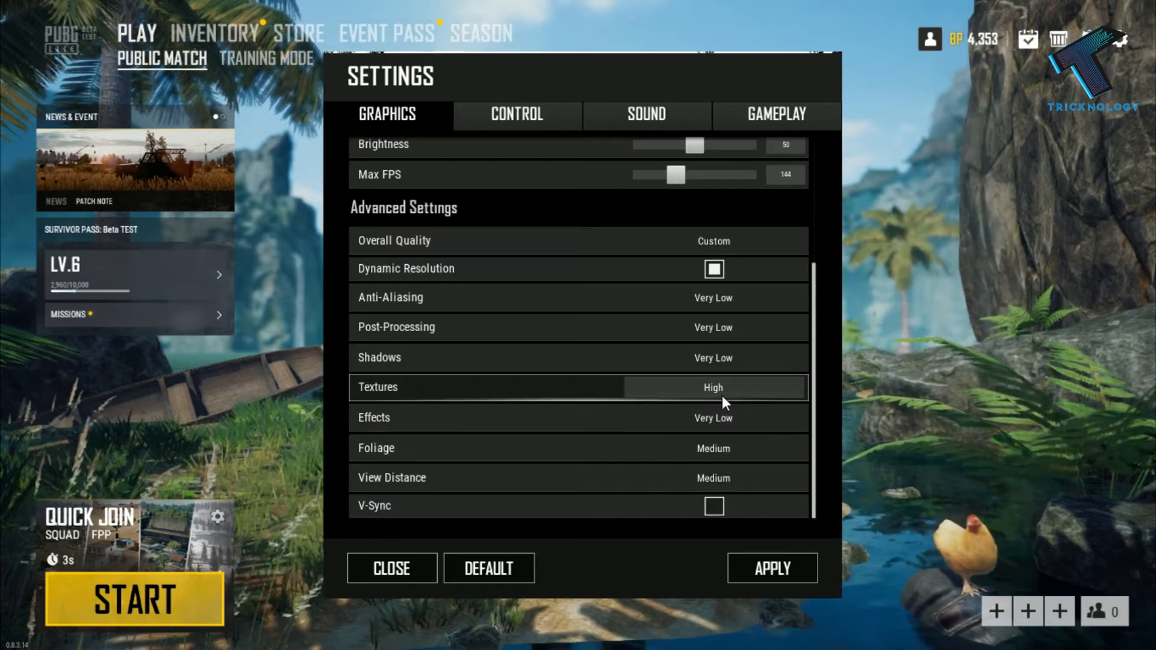
{"action": "left_click", "coordinate": [711, 386]}
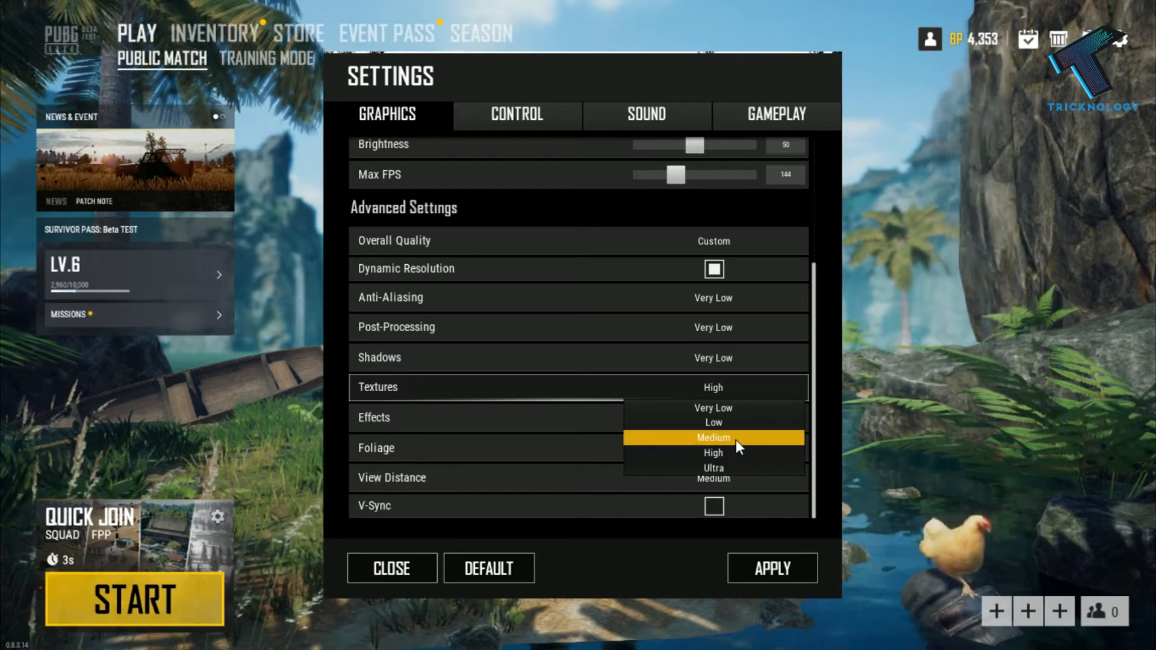
{"action": "left_click", "coordinate": [712, 437]}
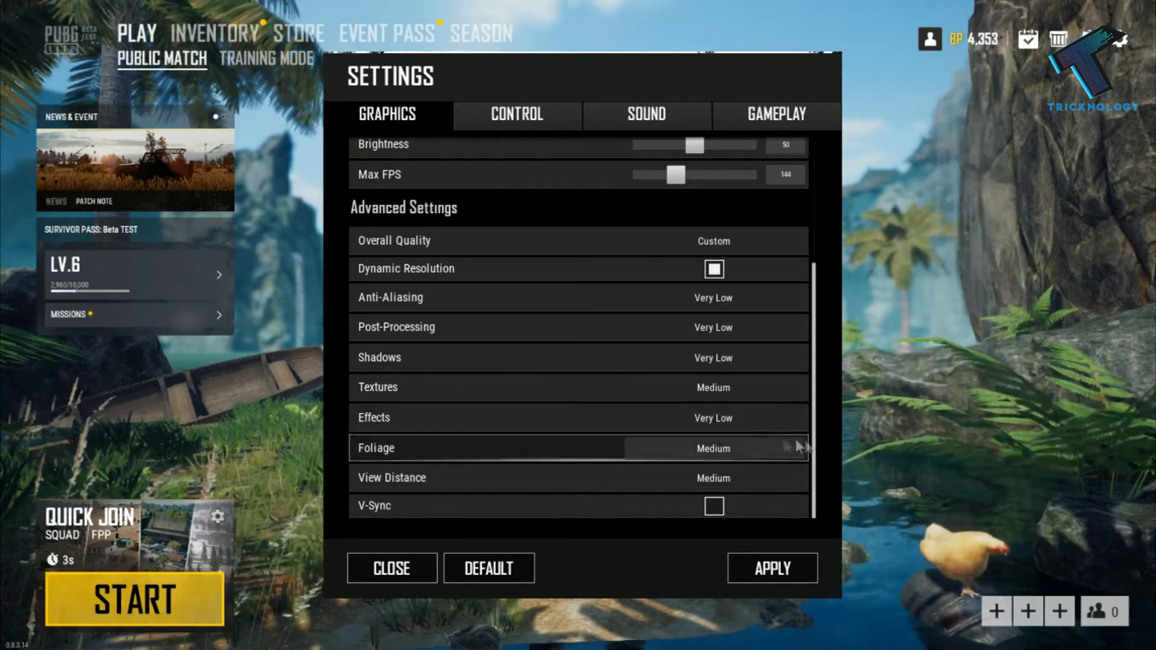
{"action": "mouse_move", "coordinate": [615, 477]}
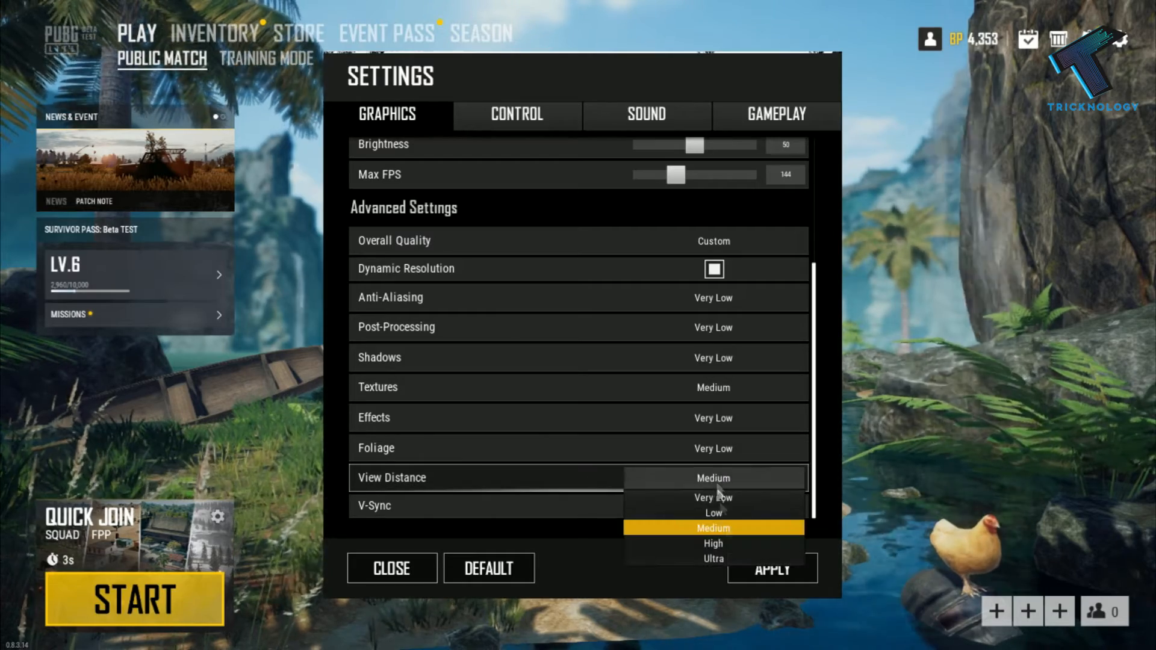
- Set View Distance to High
{"action": "left_click", "coordinate": [712, 558]}
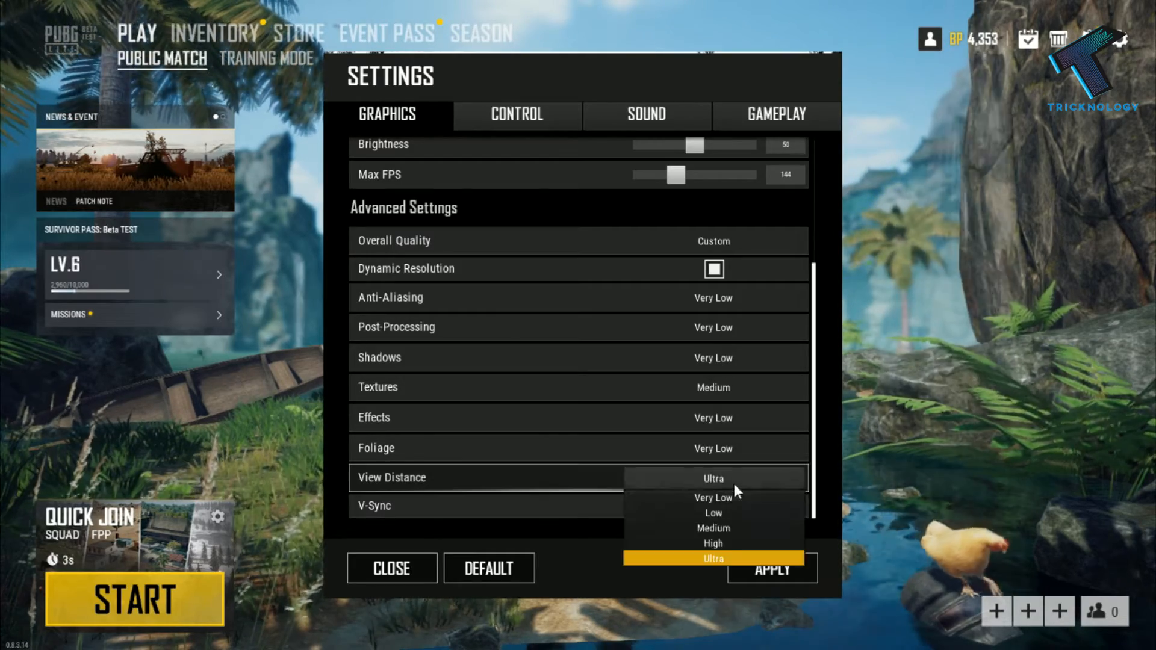
{"action": "left_click", "coordinate": [711, 527]}
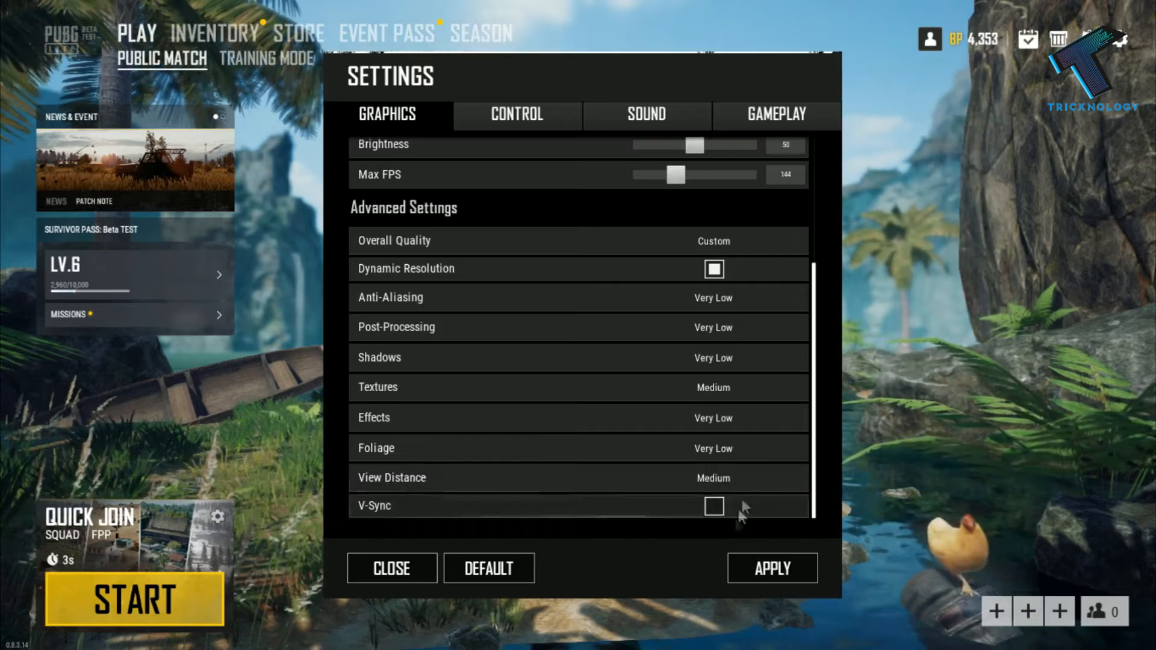
{"action": "left_click", "coordinate": [711, 478]}
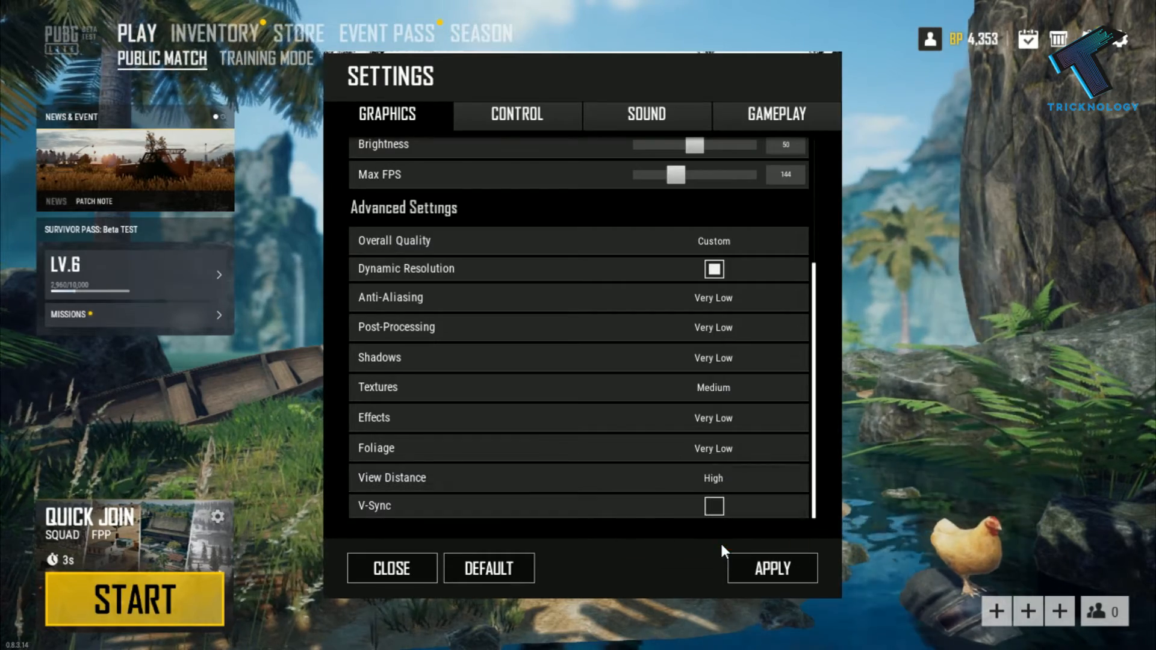
{"action": "mouse_move", "coordinate": [629, 511]}
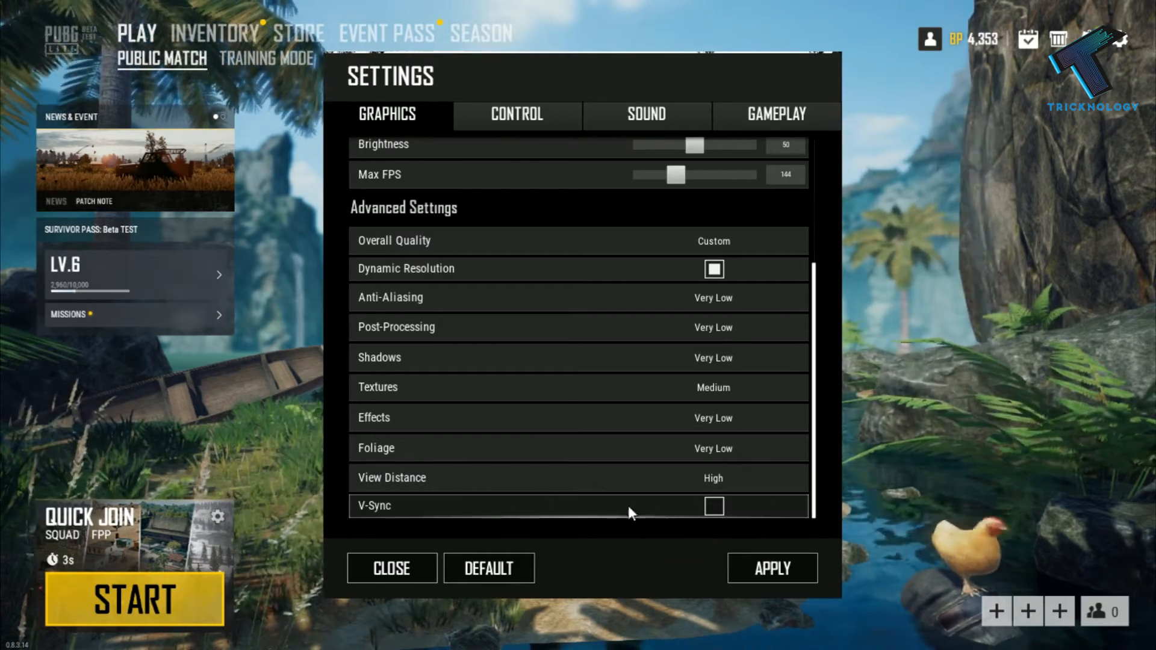
{"action": "mouse_move", "coordinate": [729, 513]}
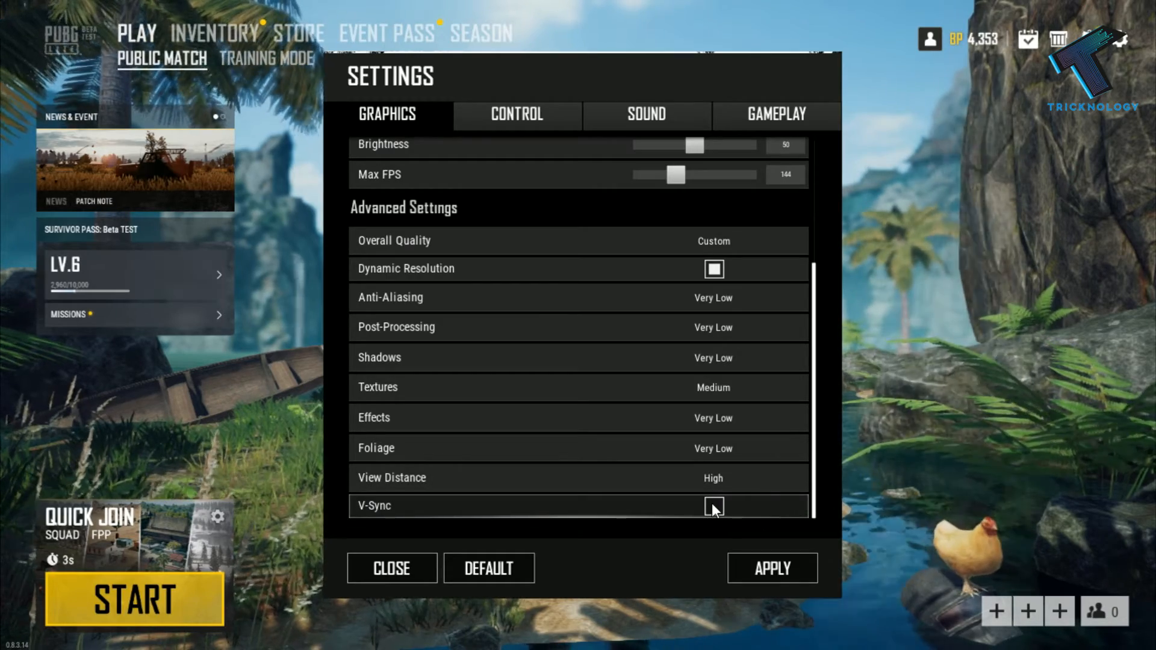
- Apply the changed graphics settings and return to the lobby
{"action": "scroll", "scroll_direction": "up", "scroll_amount": 3}
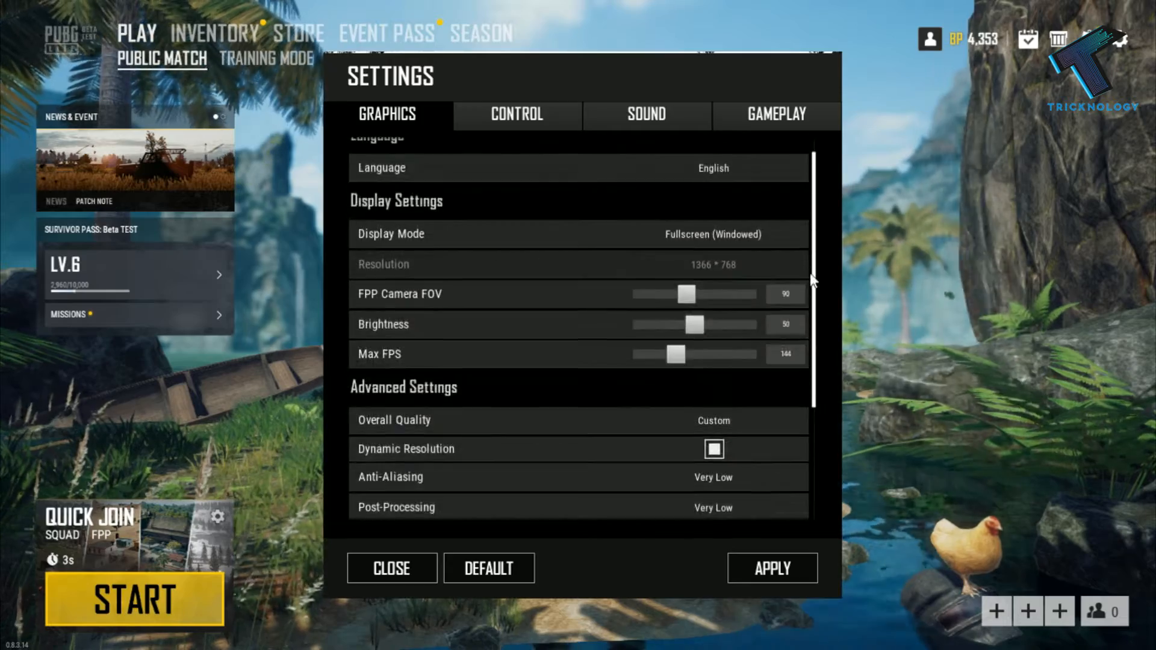
{"action": "scroll", "scroll_direction": "down", "scroll_amount": 3}
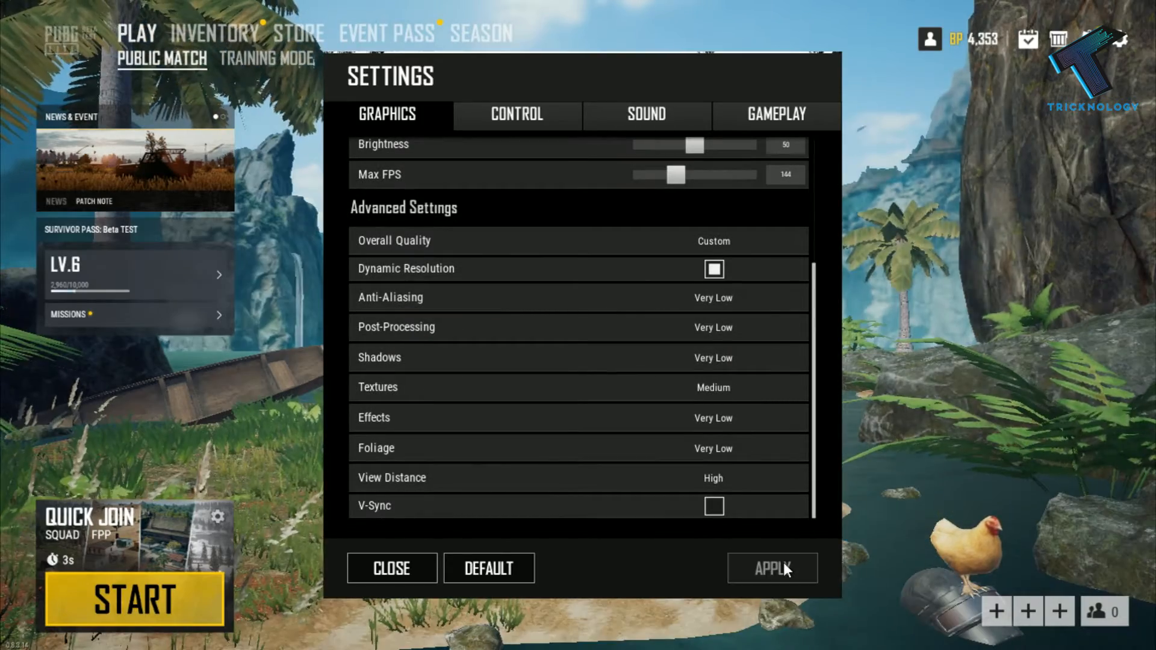
{"action": "left_click", "coordinate": [391, 567]}
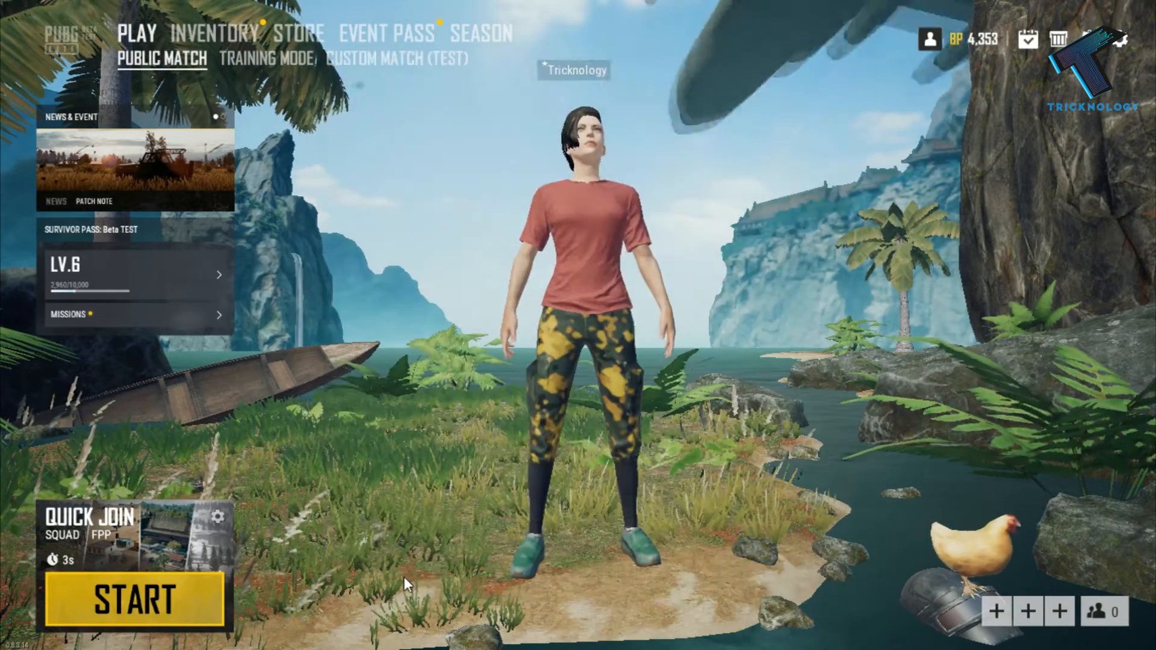